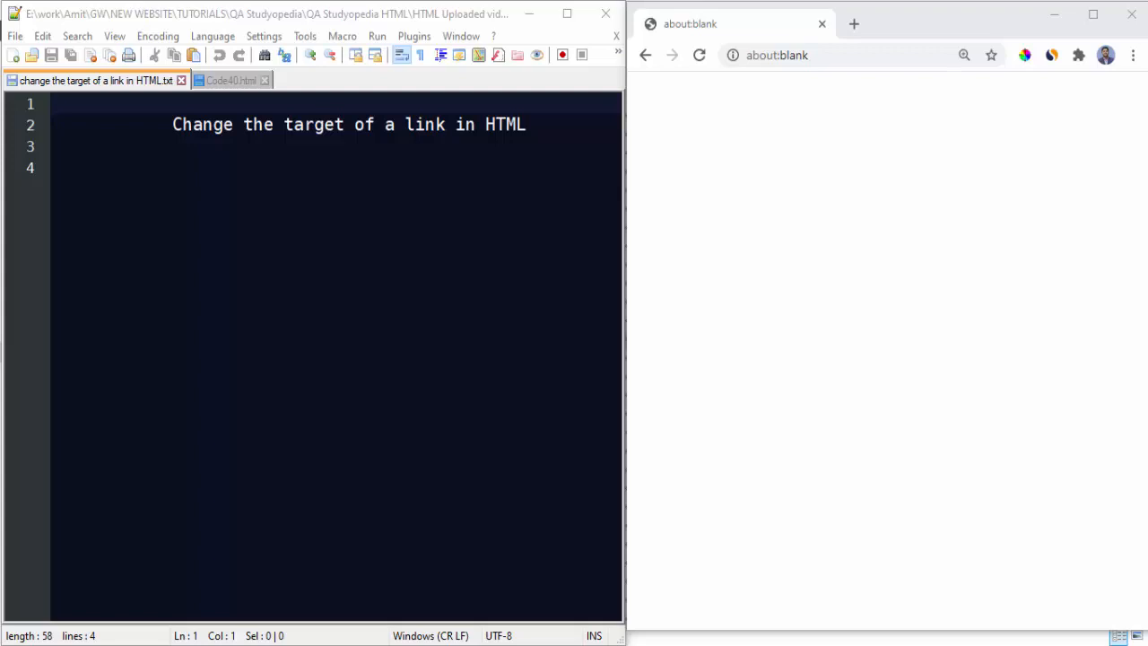
# Step: Add note lines showing an empty anchor tag <a>...</a> and a 'target attribute' heading
pyautogui.write('<')
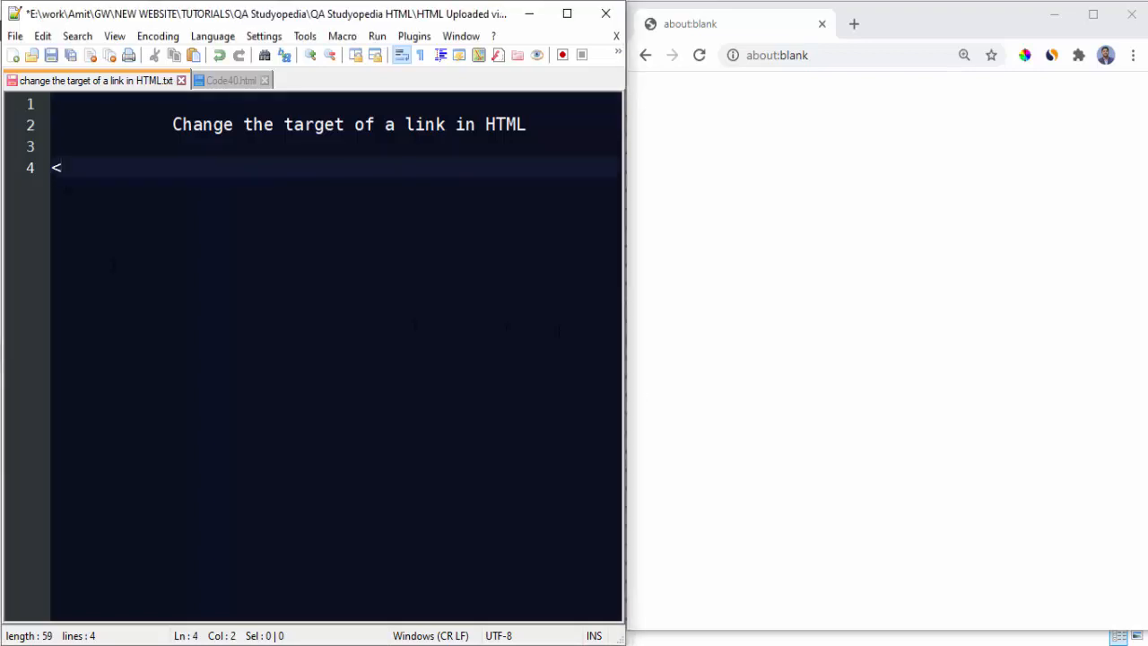
pyautogui.write('a>...<')
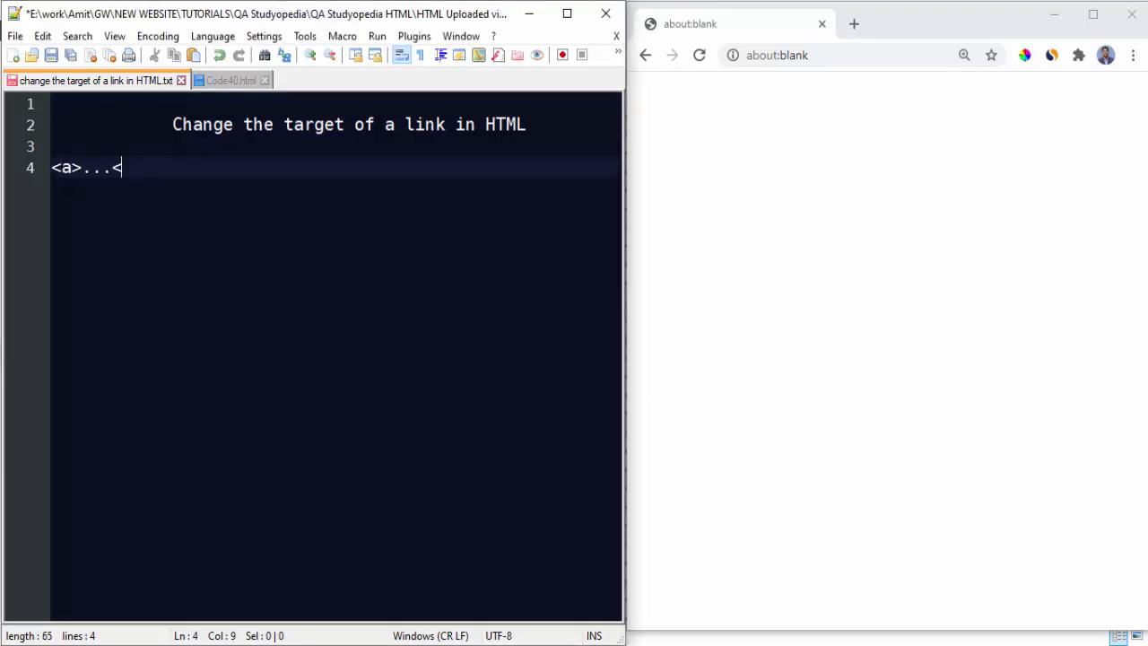
pyautogui.write('/a>')
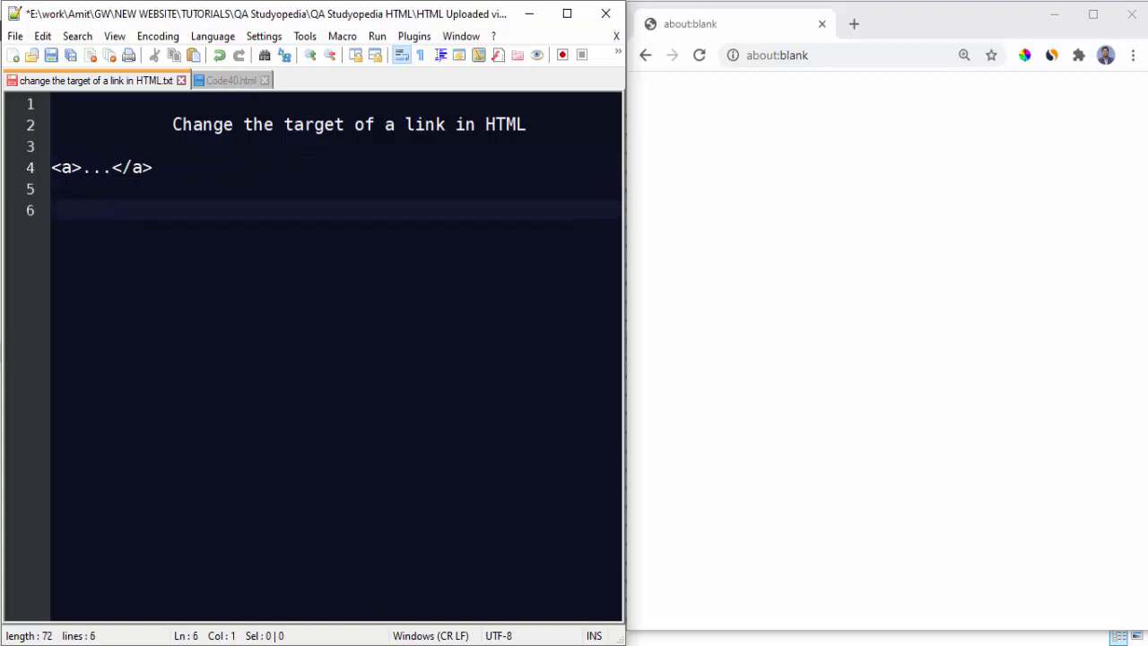
pyautogui.write('target attrib')
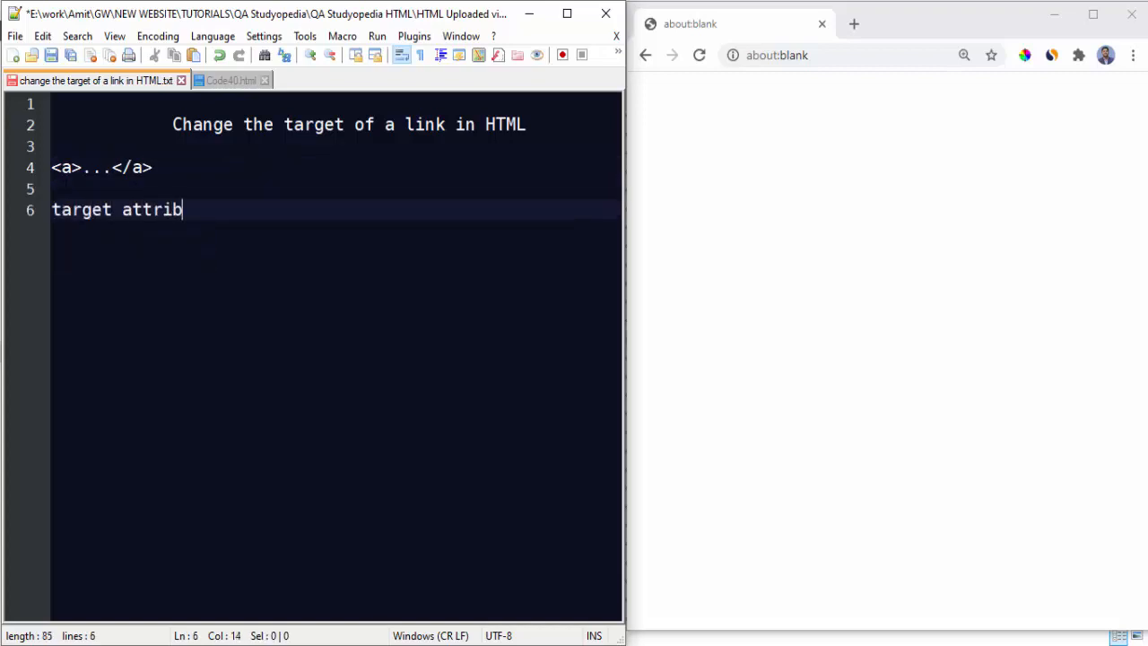
pyautogui.write('ute')
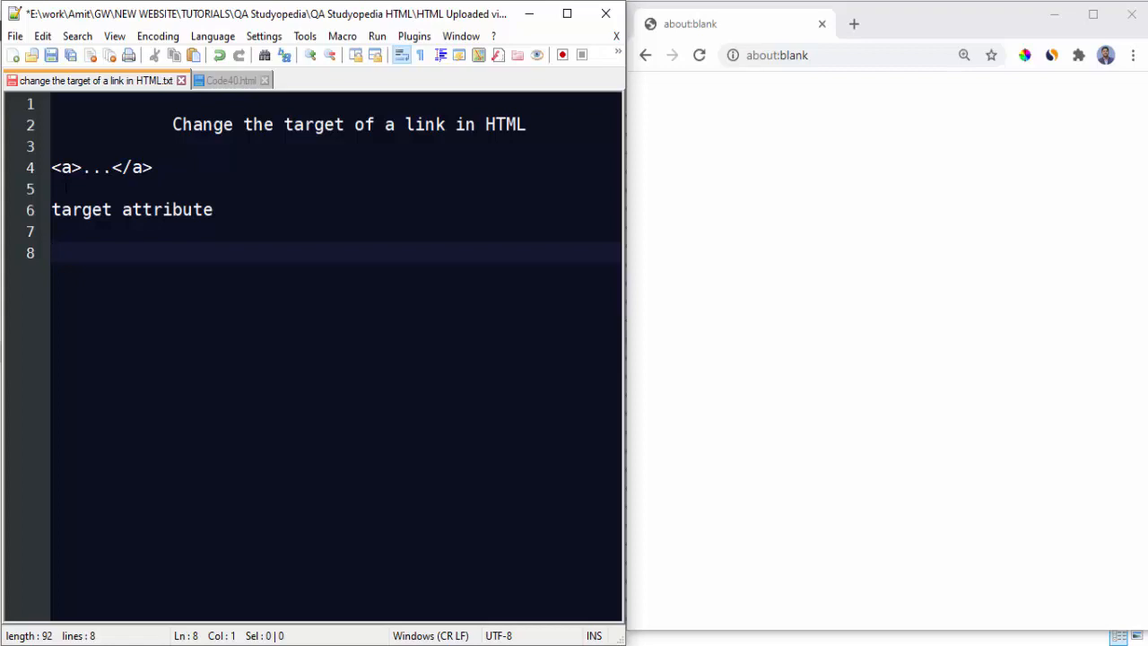
# Step: List the target values _blank, self, parent and top, each noting where the link opens
pyautogui.write('_blank:')
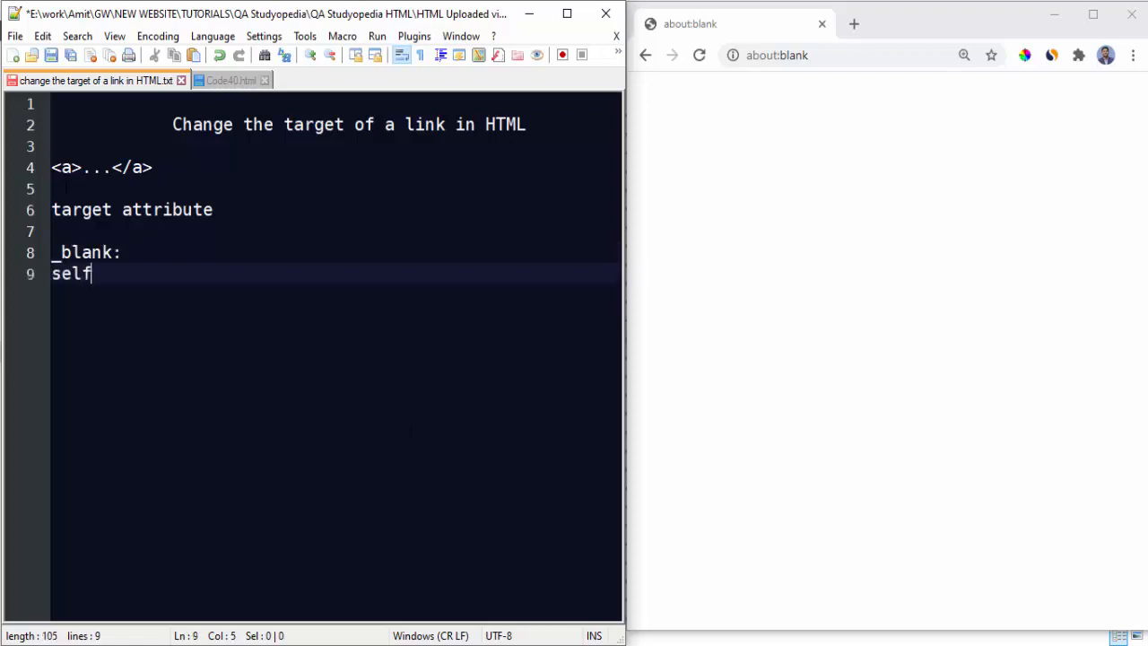
pyautogui.write('parent:')
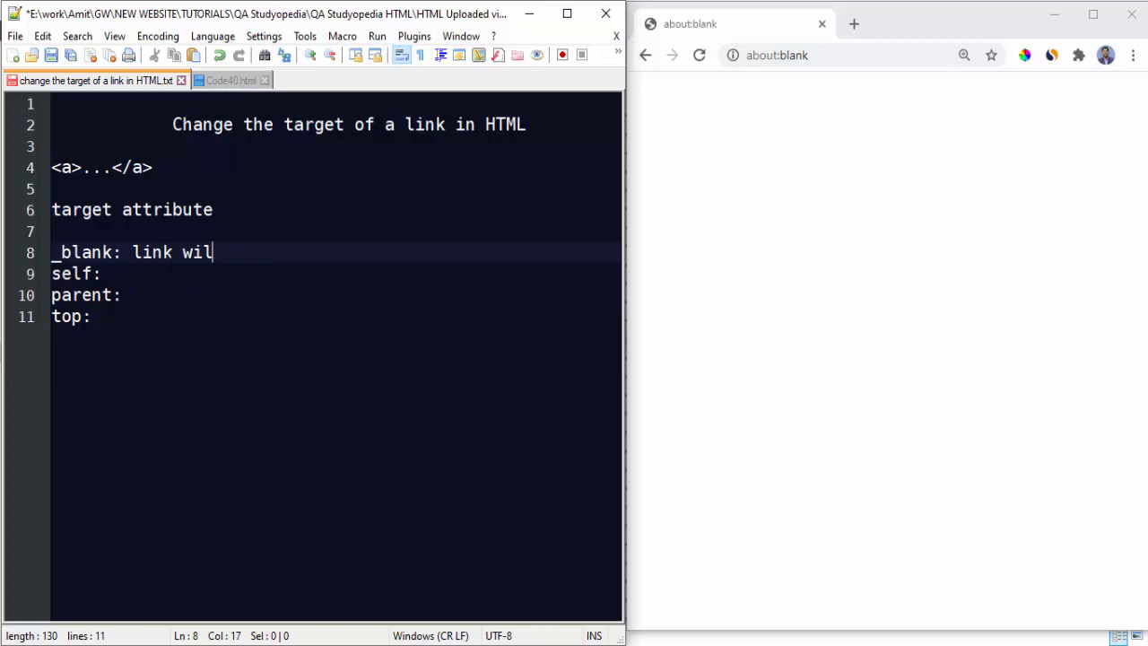
pyautogui.write('l open in a new tab')
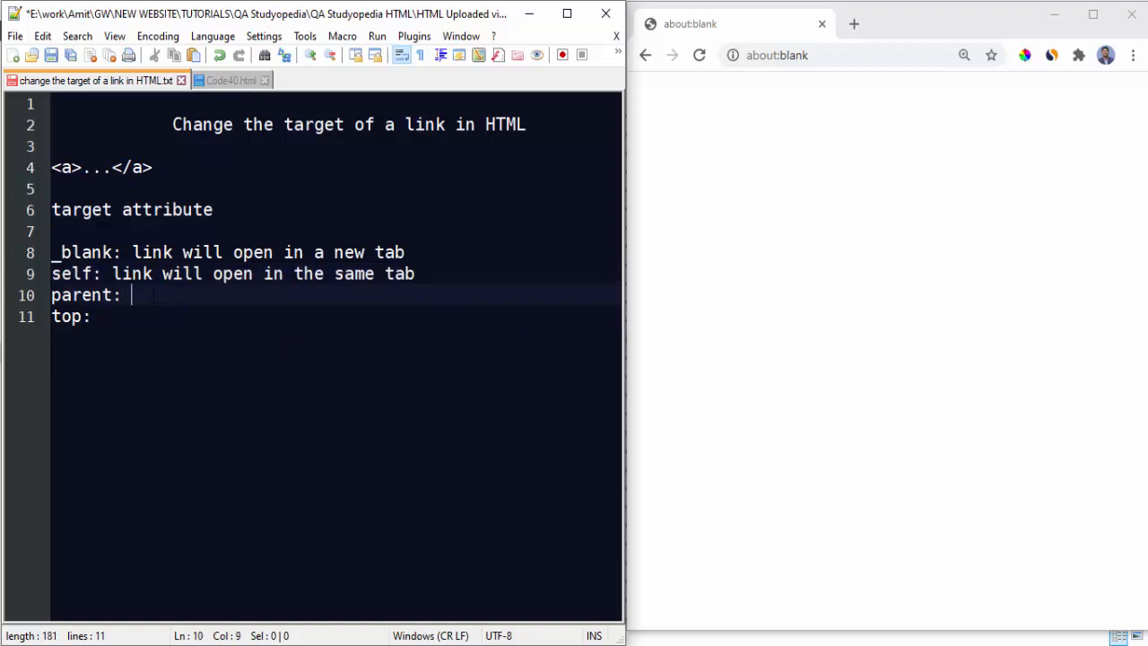
pyautogui.write('link will')
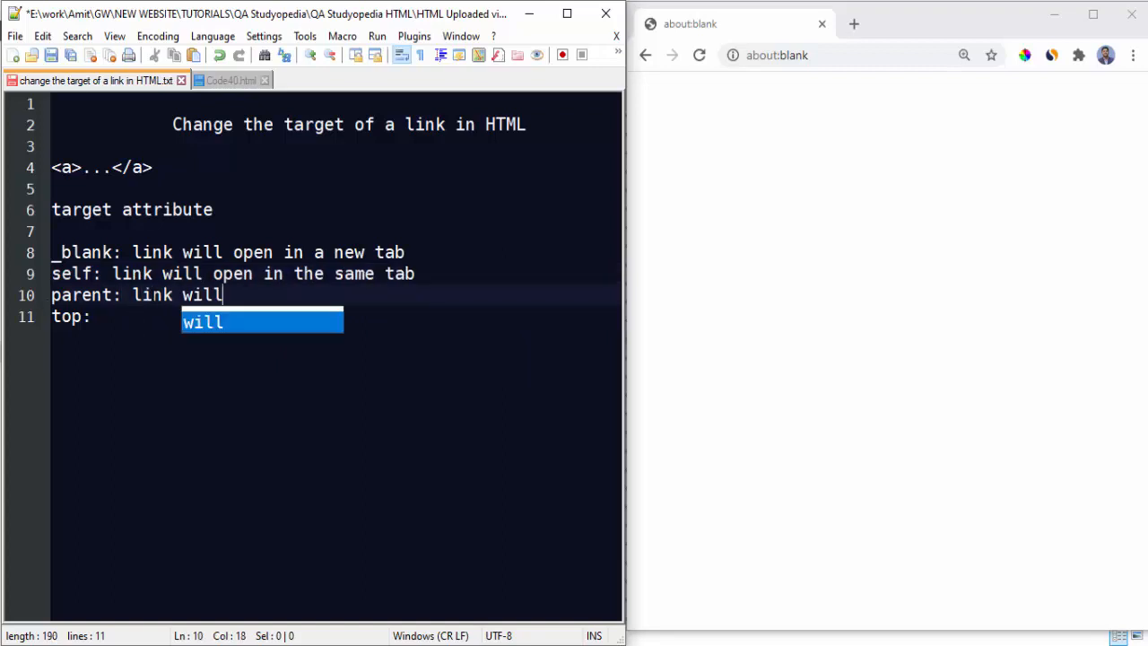
pyautogui.write('open in a parent farme')
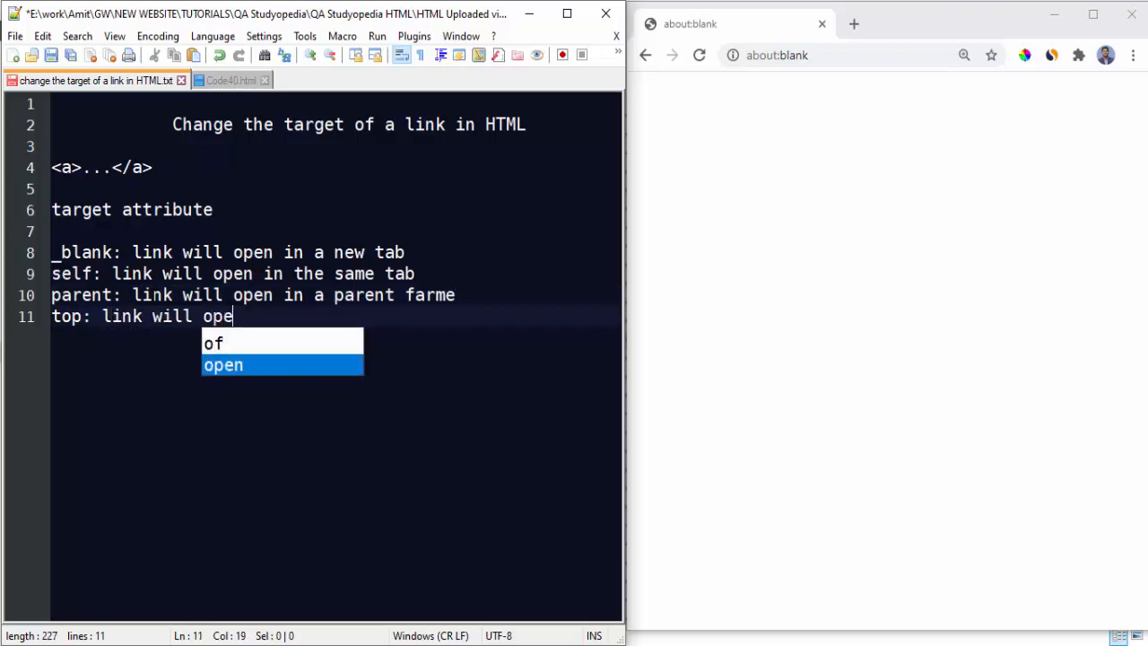
pyautogui.write('n in top frame')
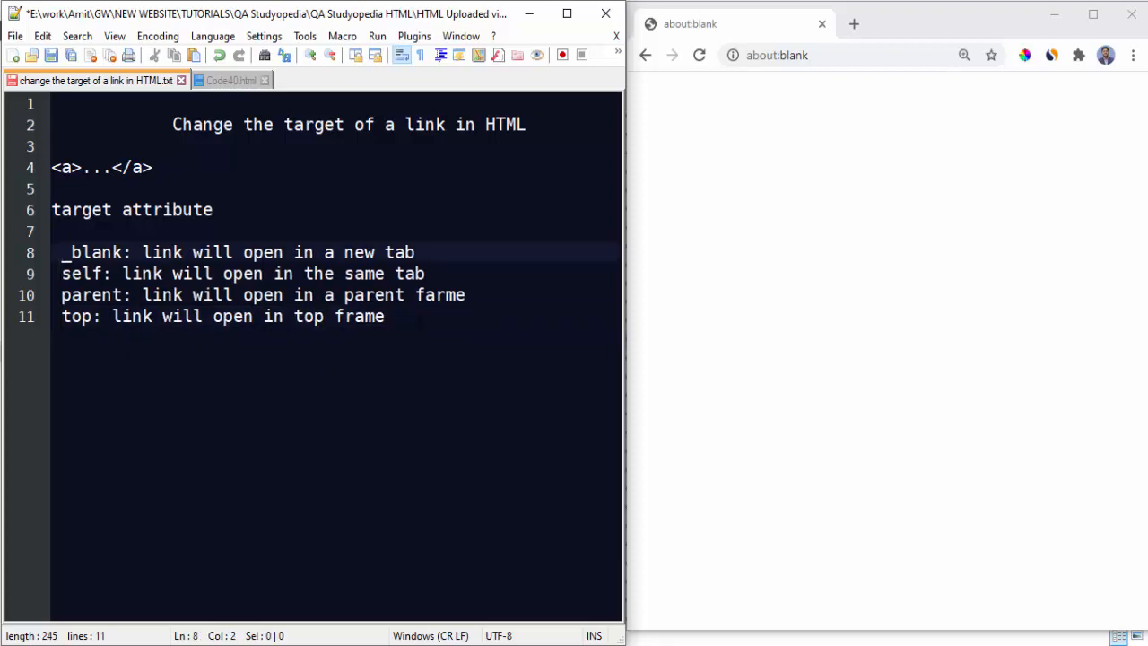
pyautogui.press('Enter')
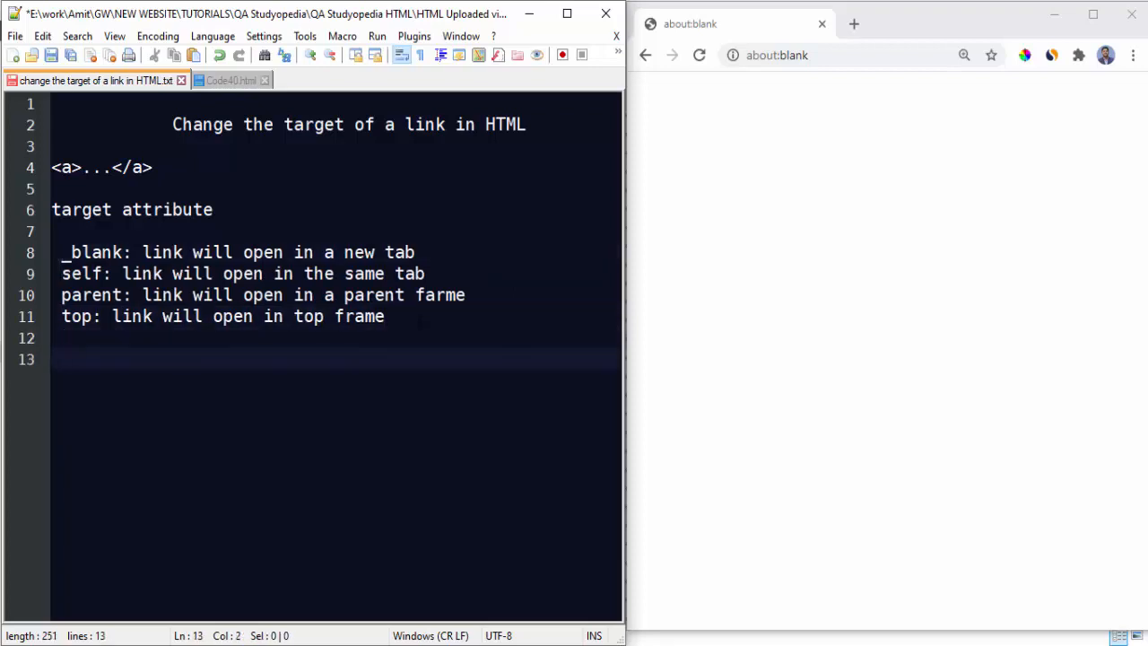
# Step: Add example lines target="_blank" and target="self" beneath the list of values
pyautogui.write('target')
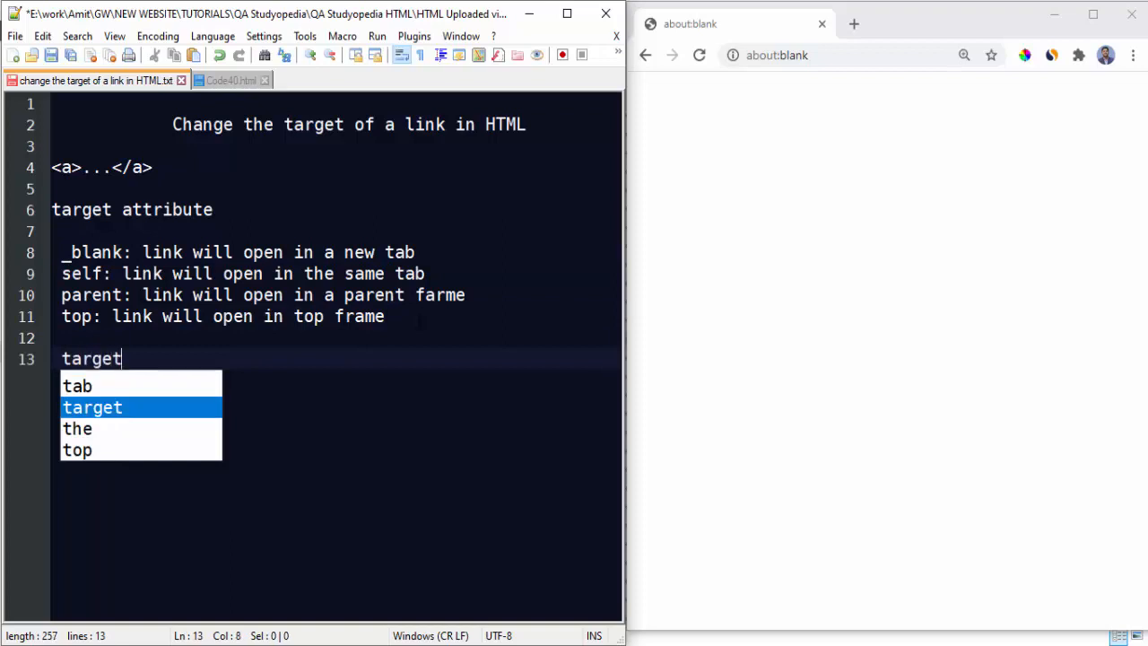
pyautogui.write('="')
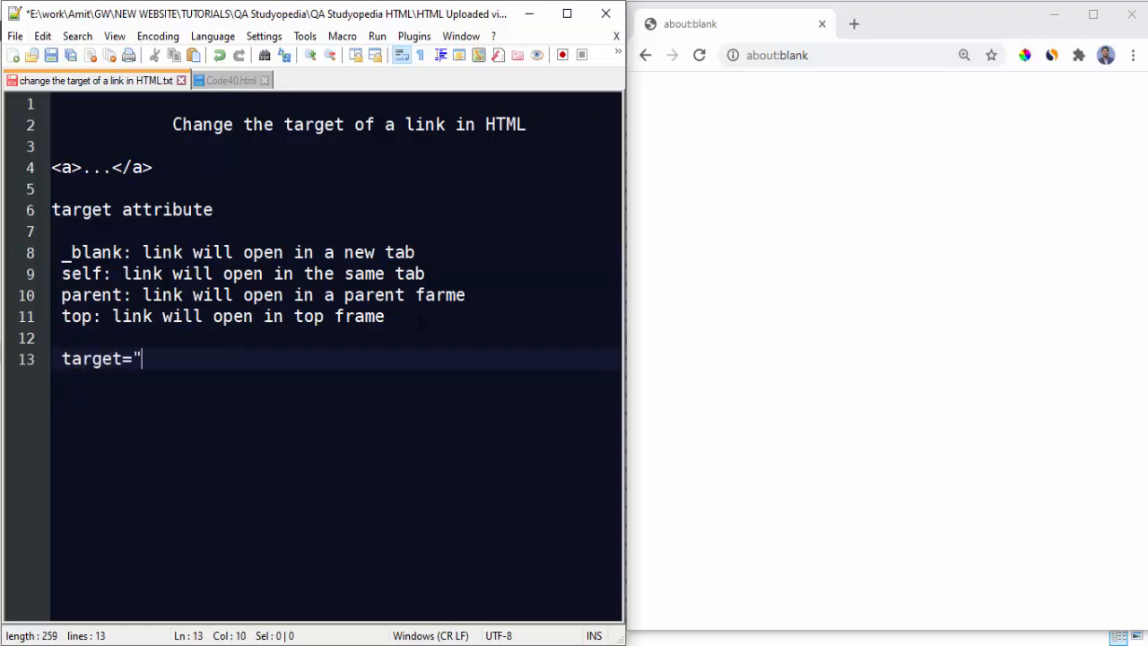
pyautogui.write('_balnl')
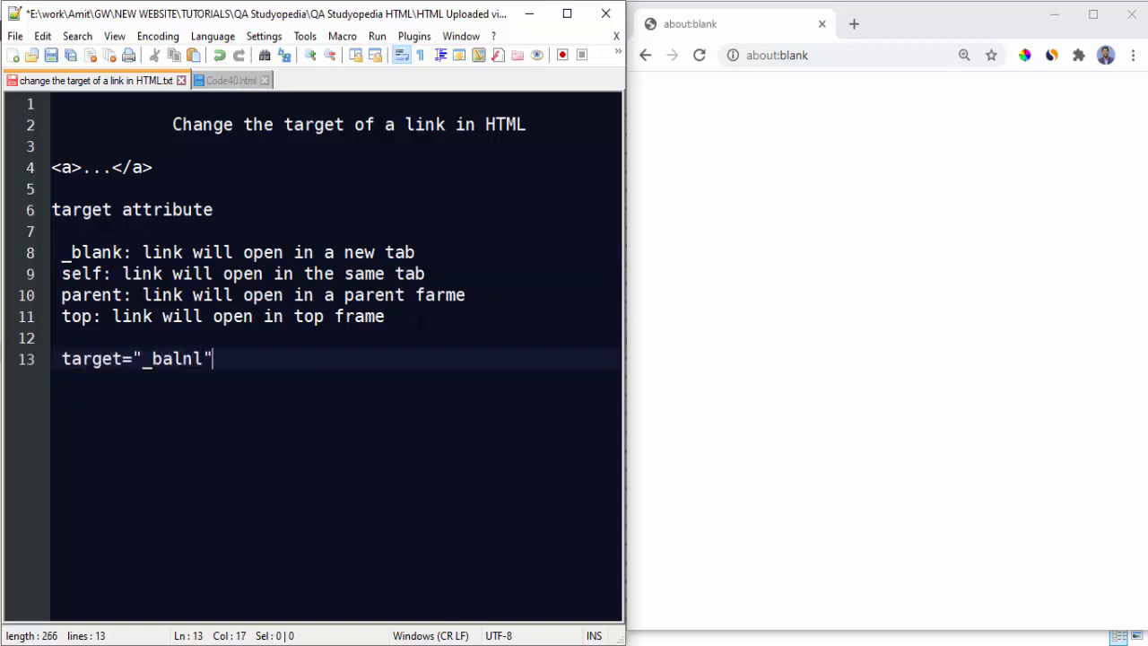
pyautogui.write('target="self')
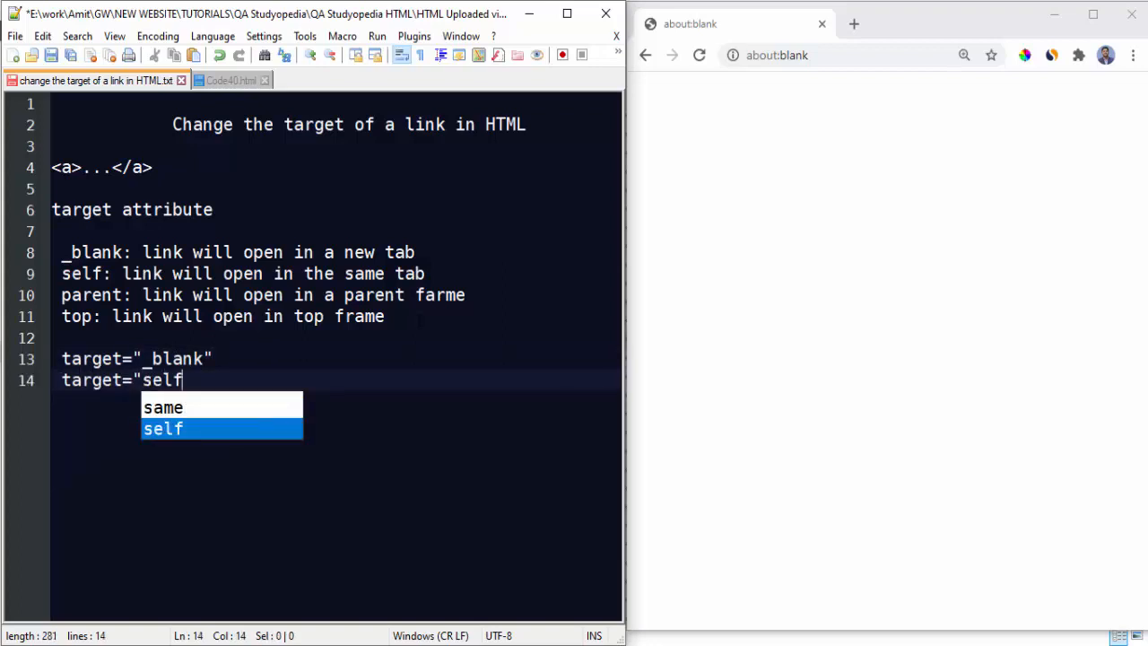
pyautogui.write('"')
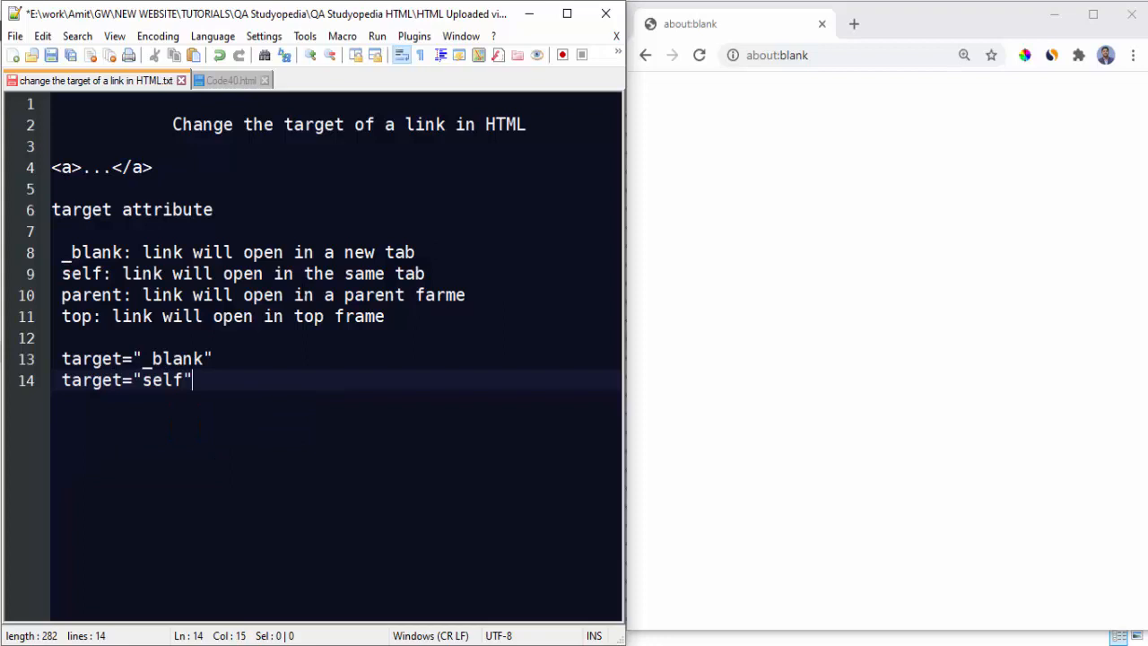
pyautogui.click(230, 79)
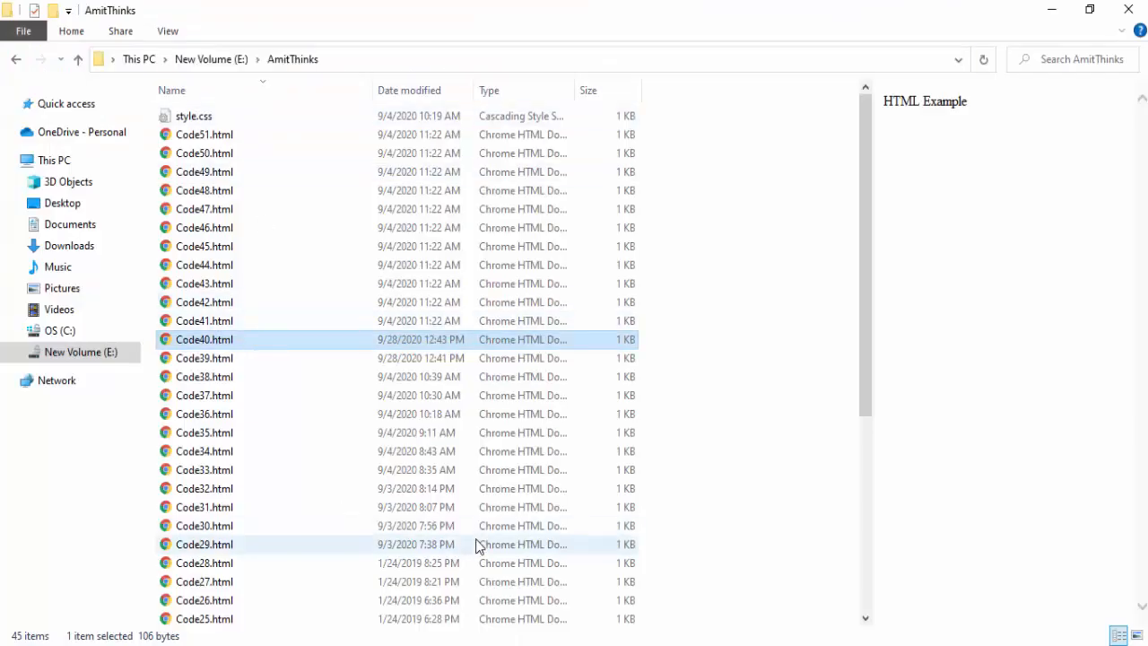
# Step: Open Code40.html from the AmitThinks folder in Notepad++
pyautogui.doubleClick(204, 339)
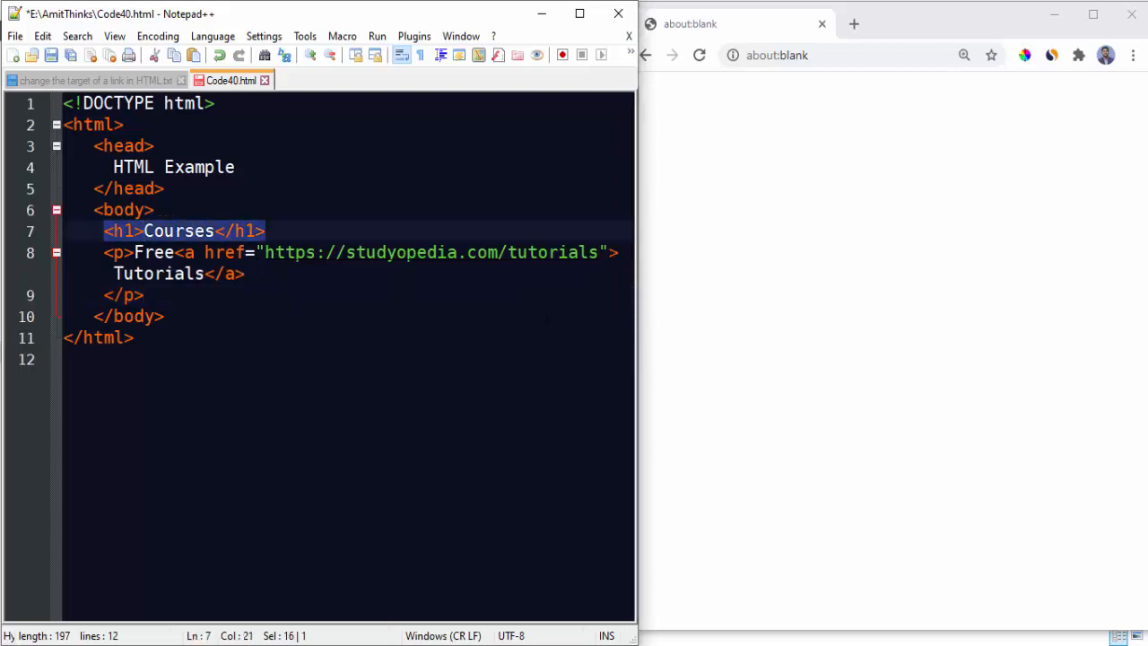
# Step: Wrap 'HTML Example' in <title> tags in the head, then reload the page in Chrome
pyautogui.click(266, 230)
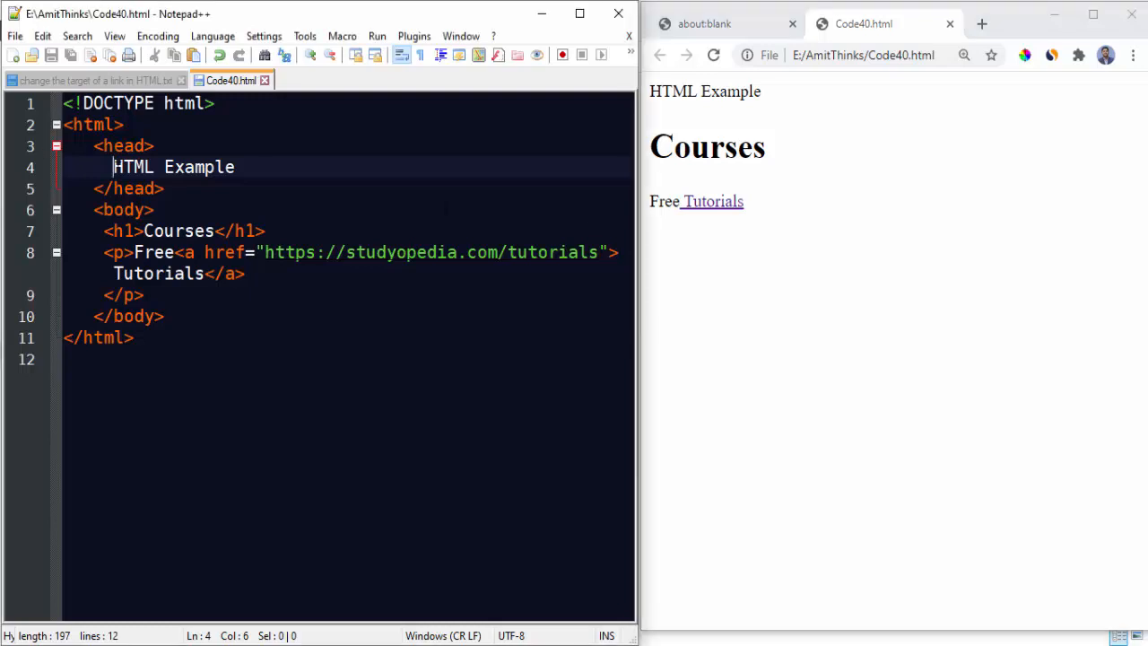
pyautogui.write('<title>')
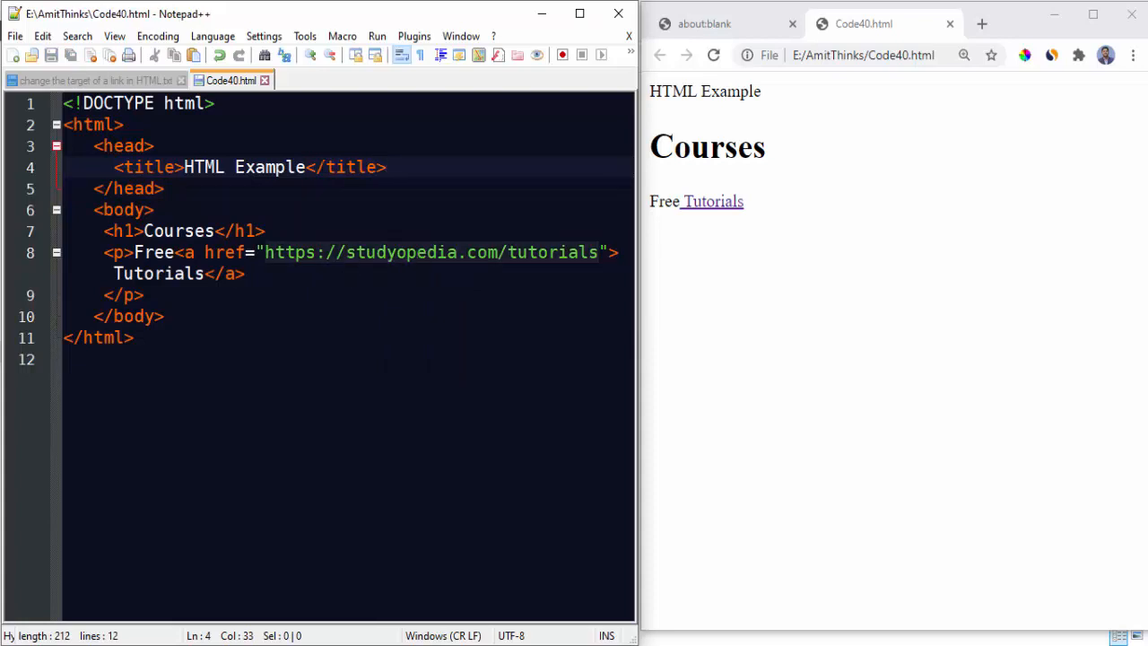
pyautogui.moveTo(713, 201)
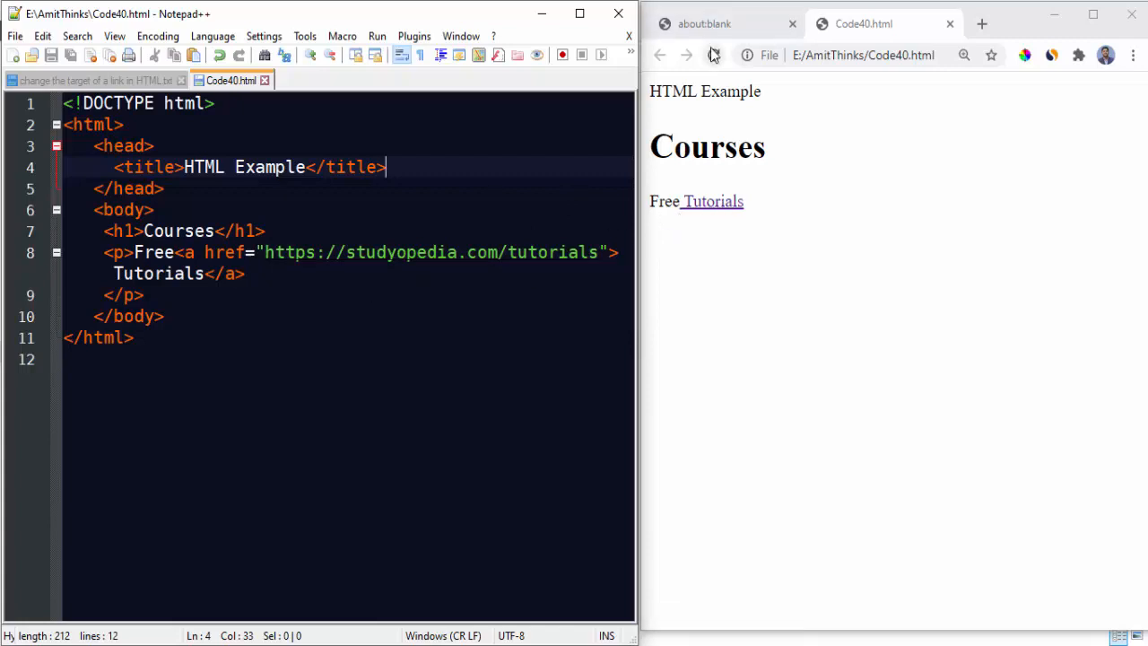
pyautogui.click(714, 53)
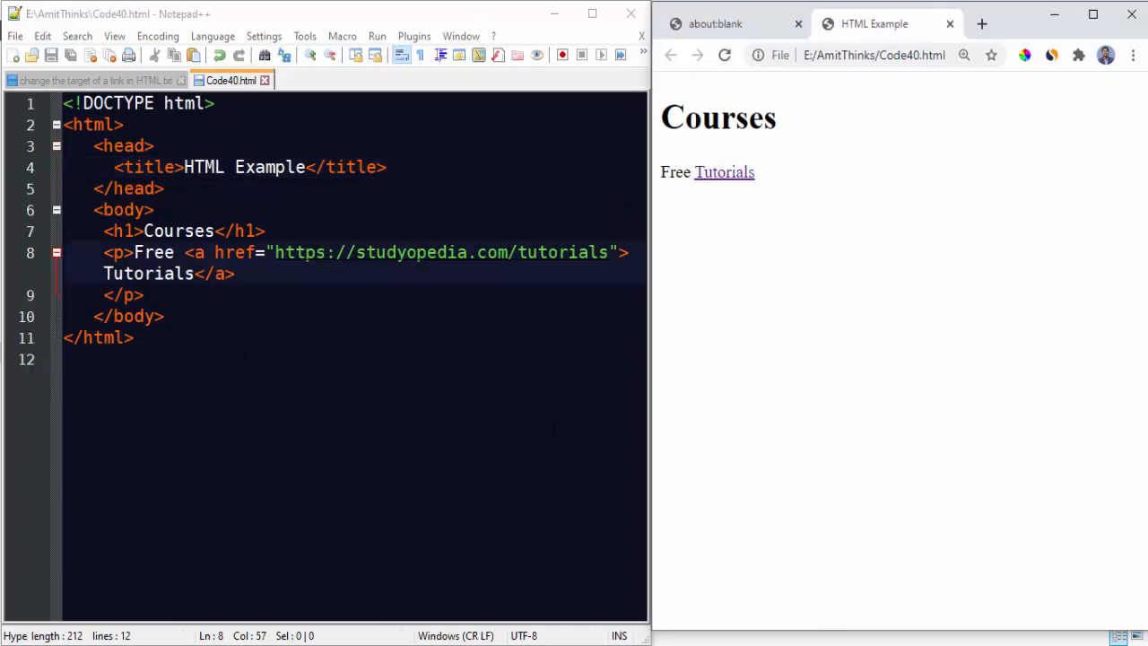
pyautogui.moveTo(724, 172)
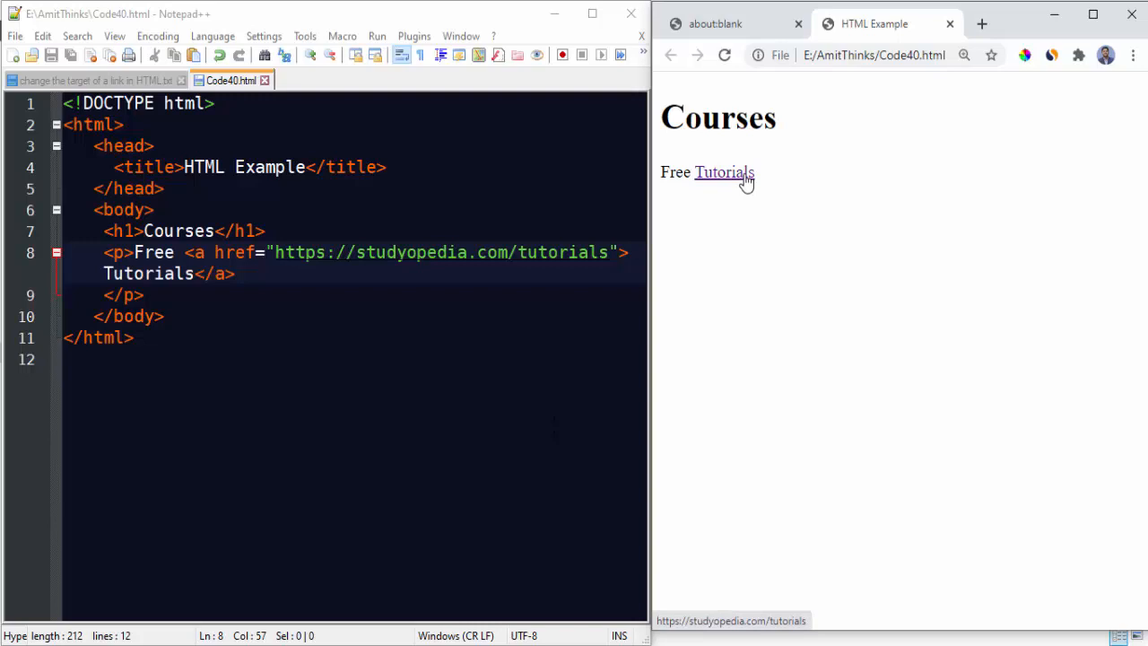
pyautogui.click(724, 172)
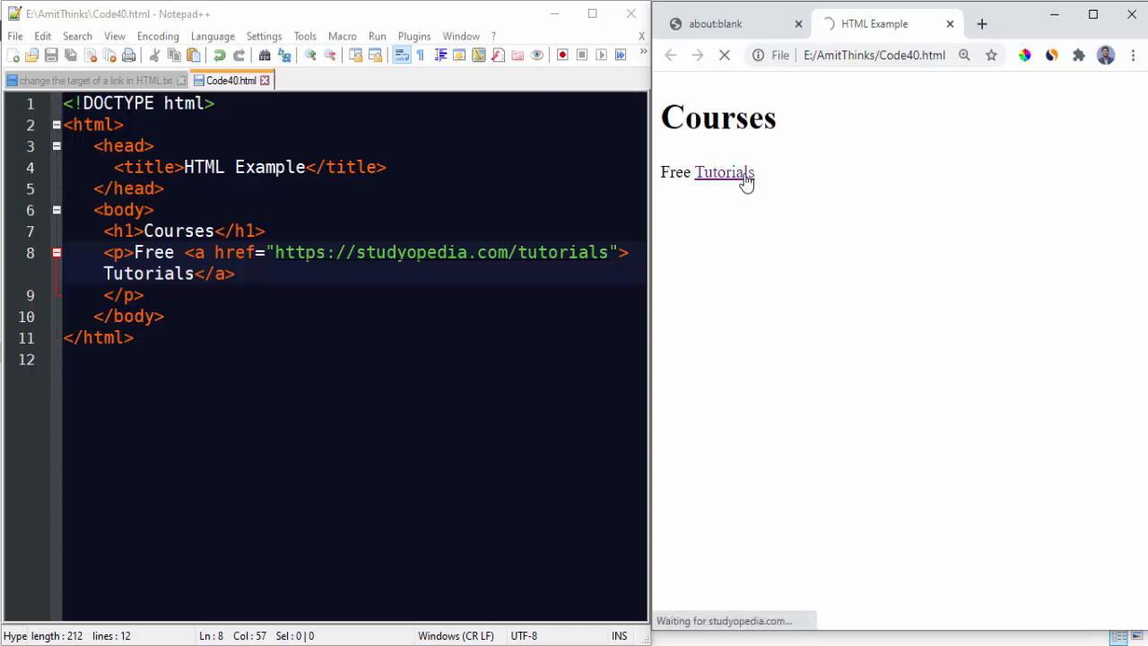
pyautogui.click(725, 172)
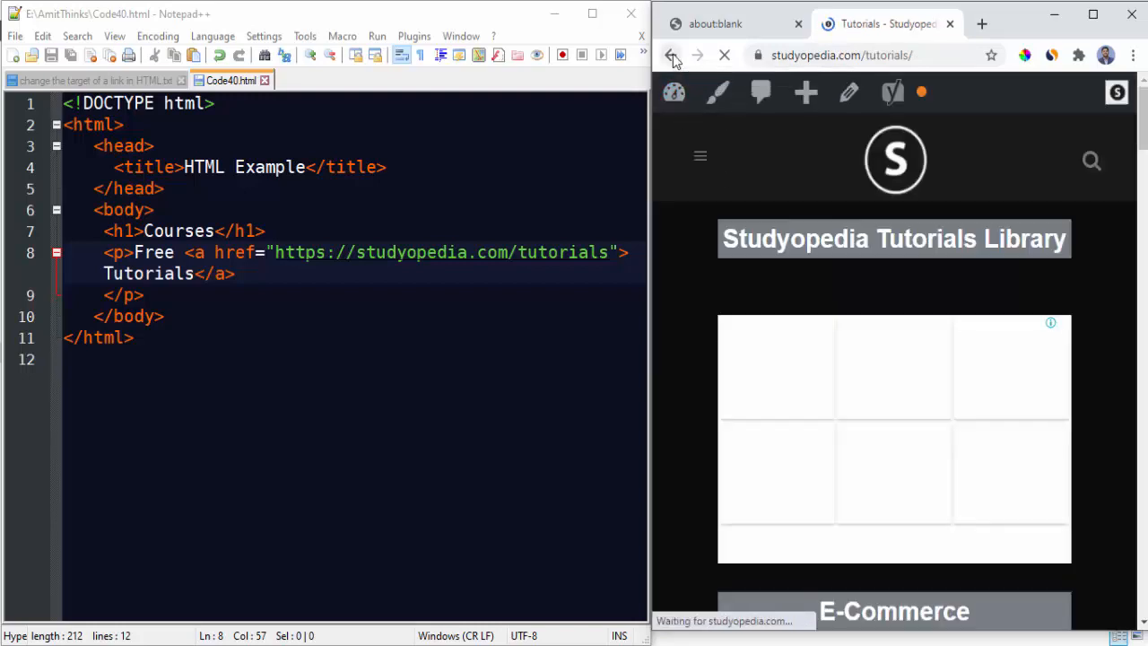
pyautogui.click(671, 54)
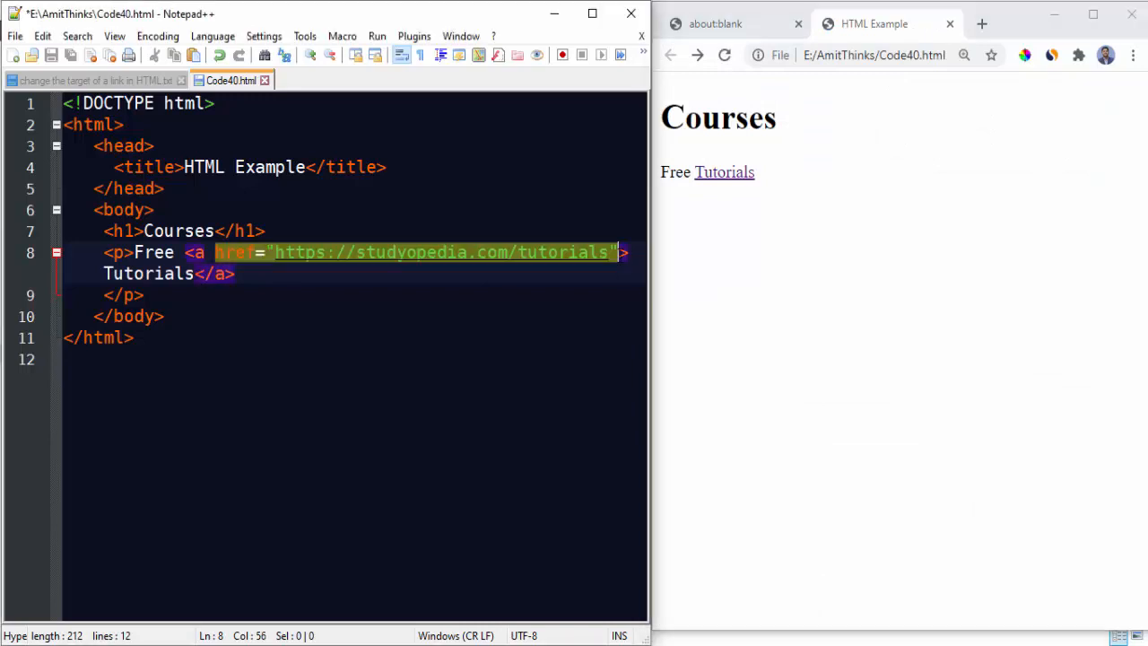
# Step: Add target="_blank" to the Tutorials <a> tag, then bring the target notes file forward
pyautogui.write('target="_')
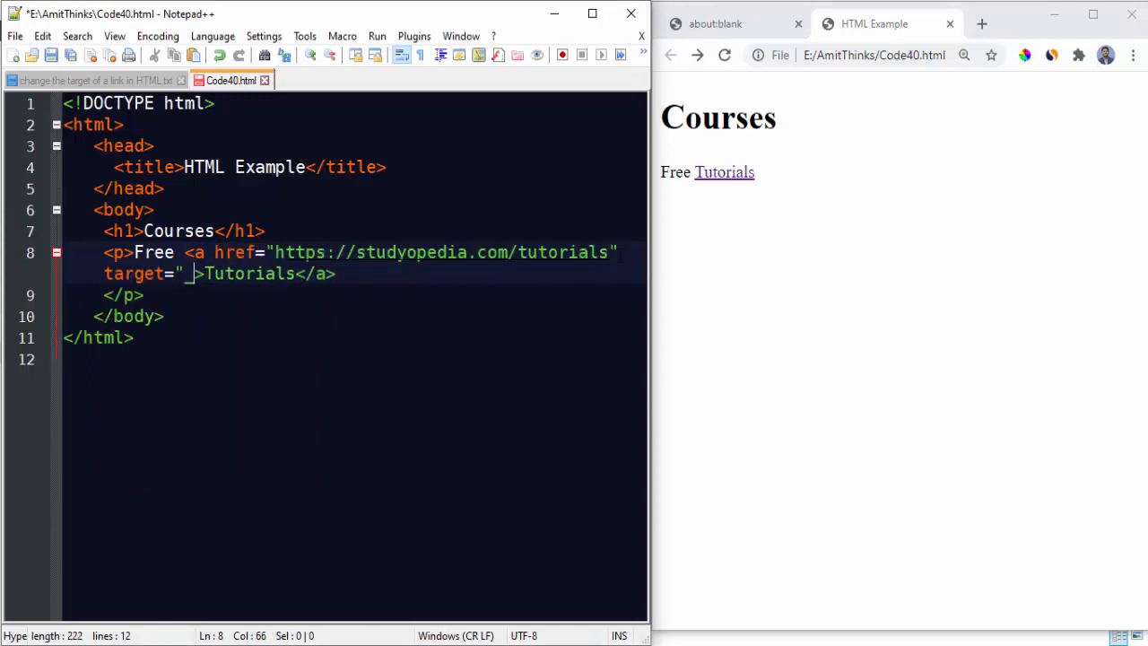
pyautogui.write('blank"')
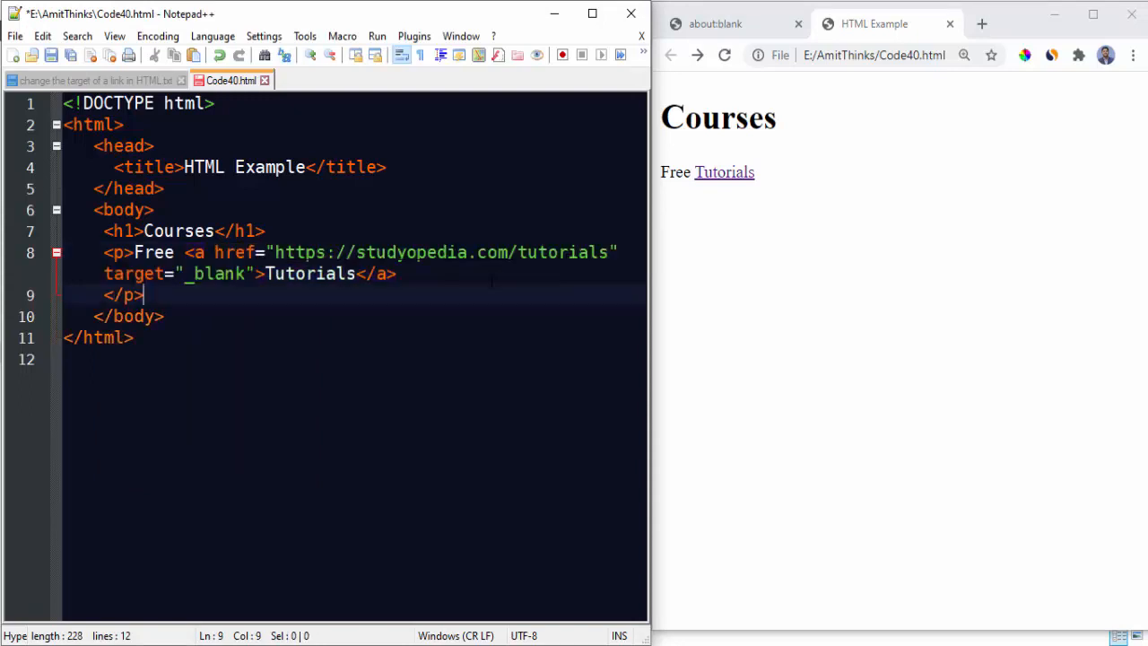
pyautogui.click(90, 79)
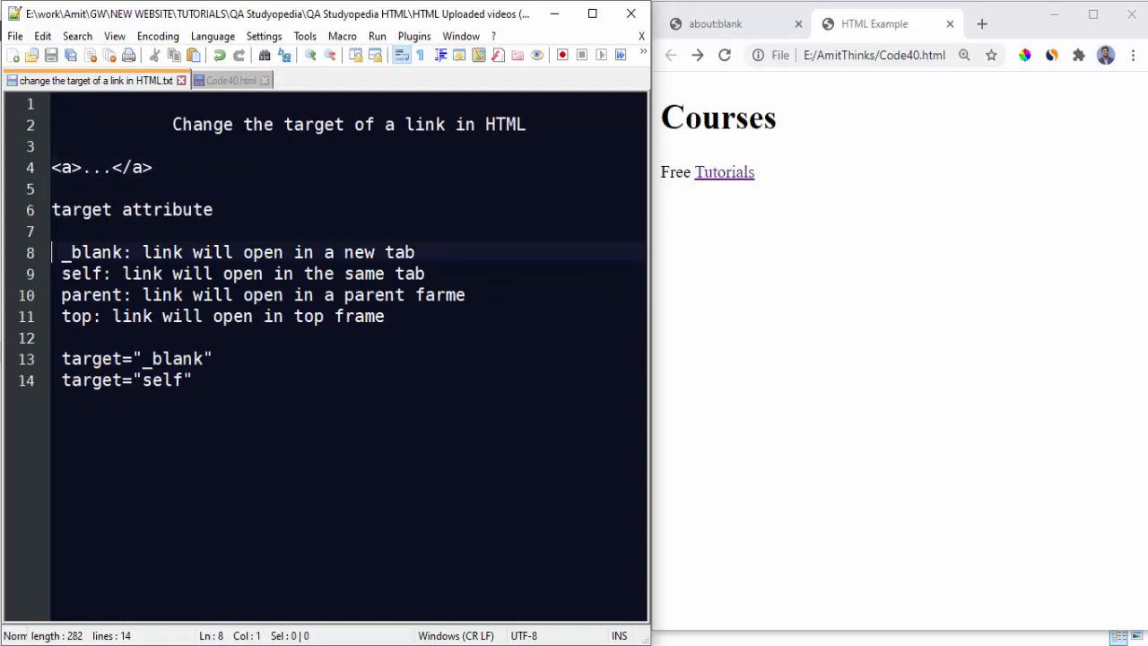
# Step: Return to Code40.html and save it with the new target attribute
pyautogui.click(229, 79)
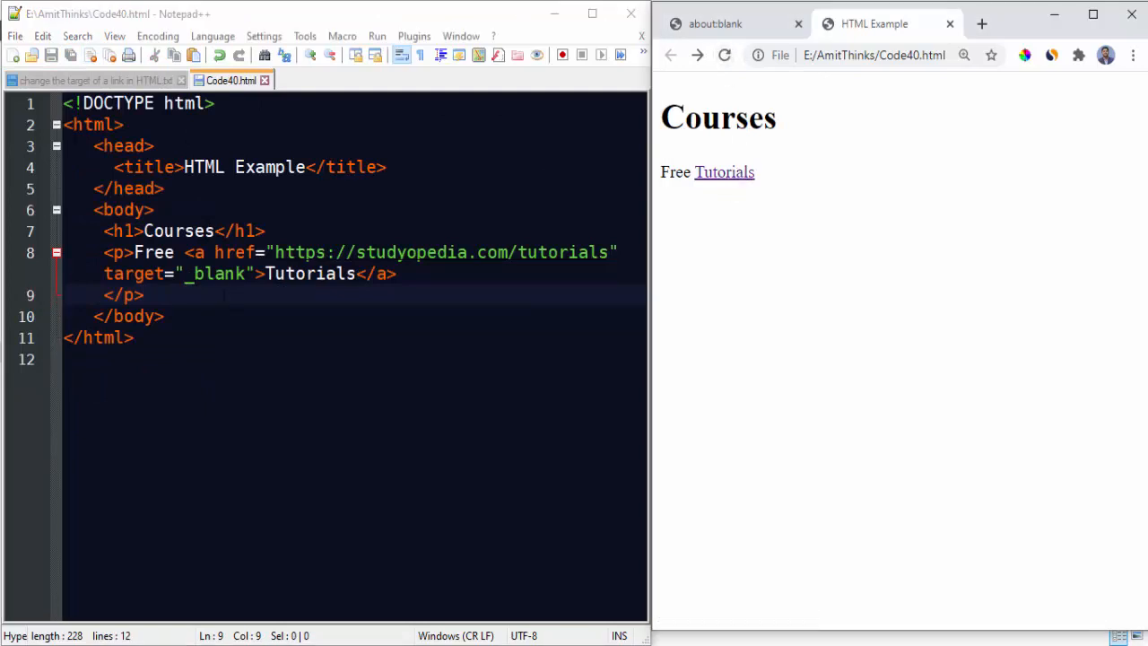
pyautogui.moveTo(709, 179)
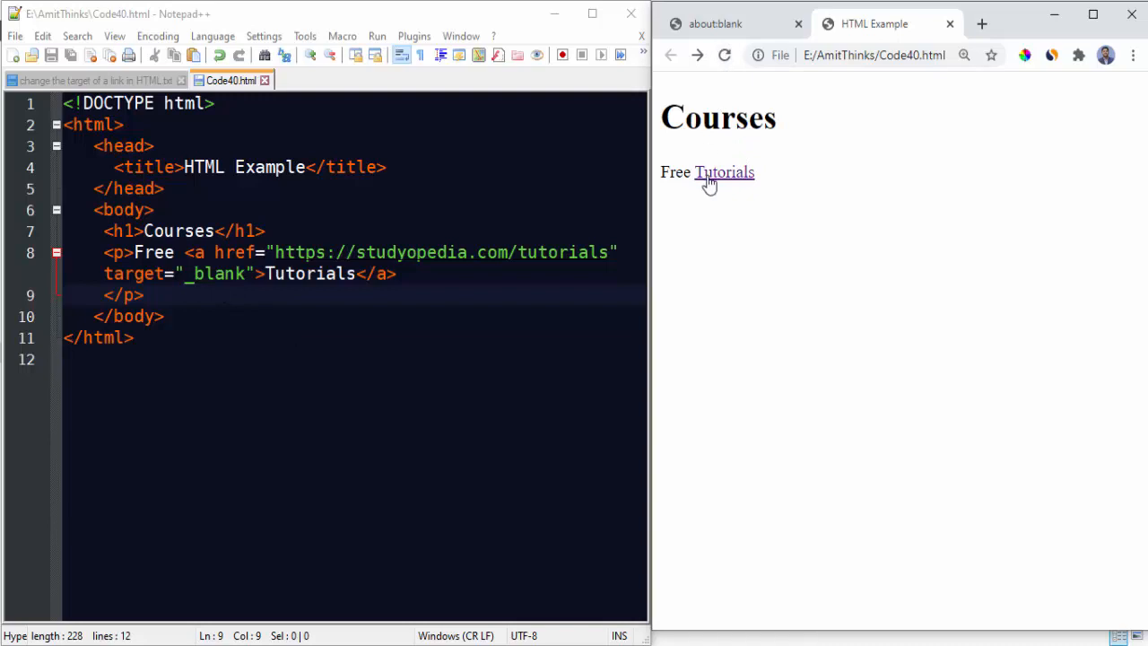
# Step: Follow the Tutorials link into a new Chrome tab, close it, and return to the notes
pyautogui.click(724, 172)
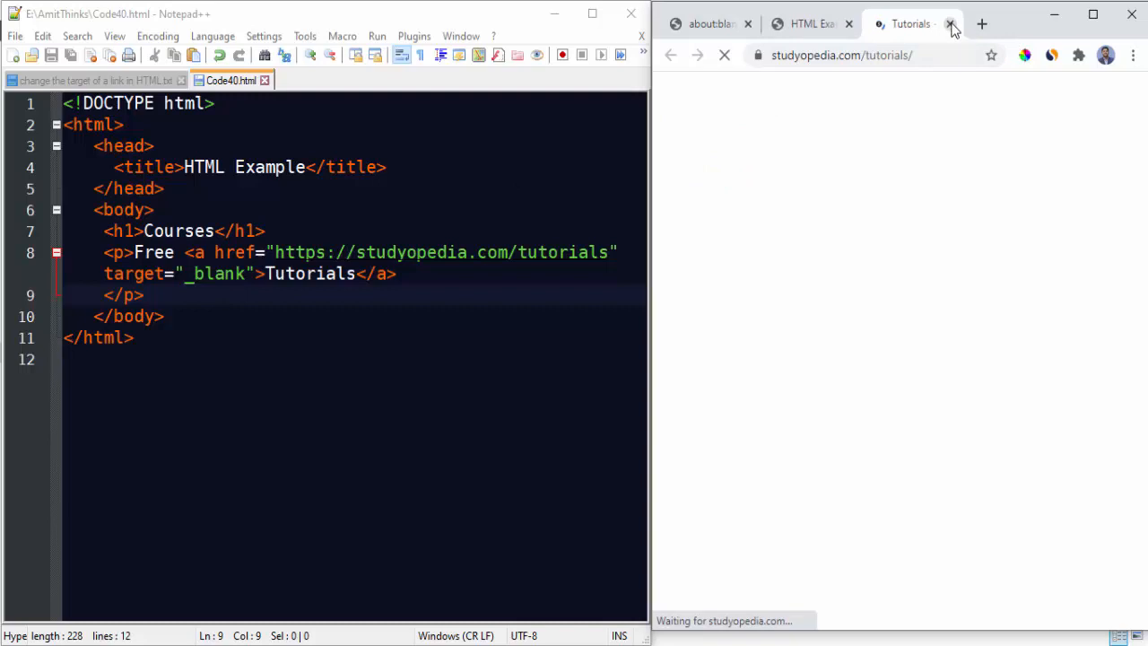
pyautogui.click(950, 25)
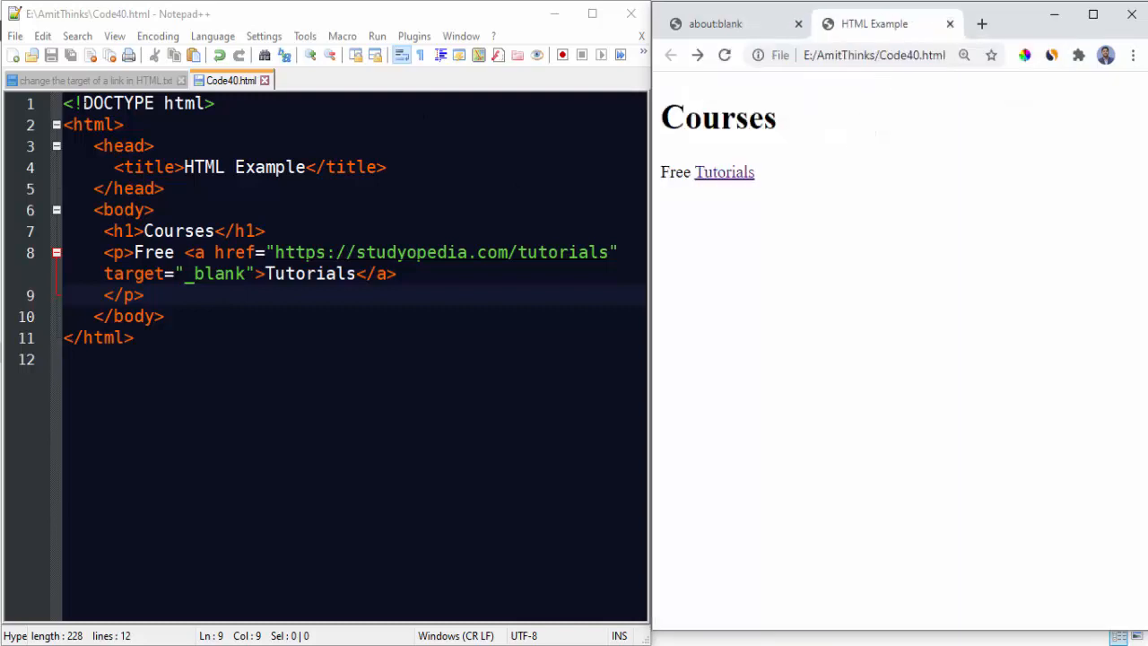
pyautogui.click(93, 79)
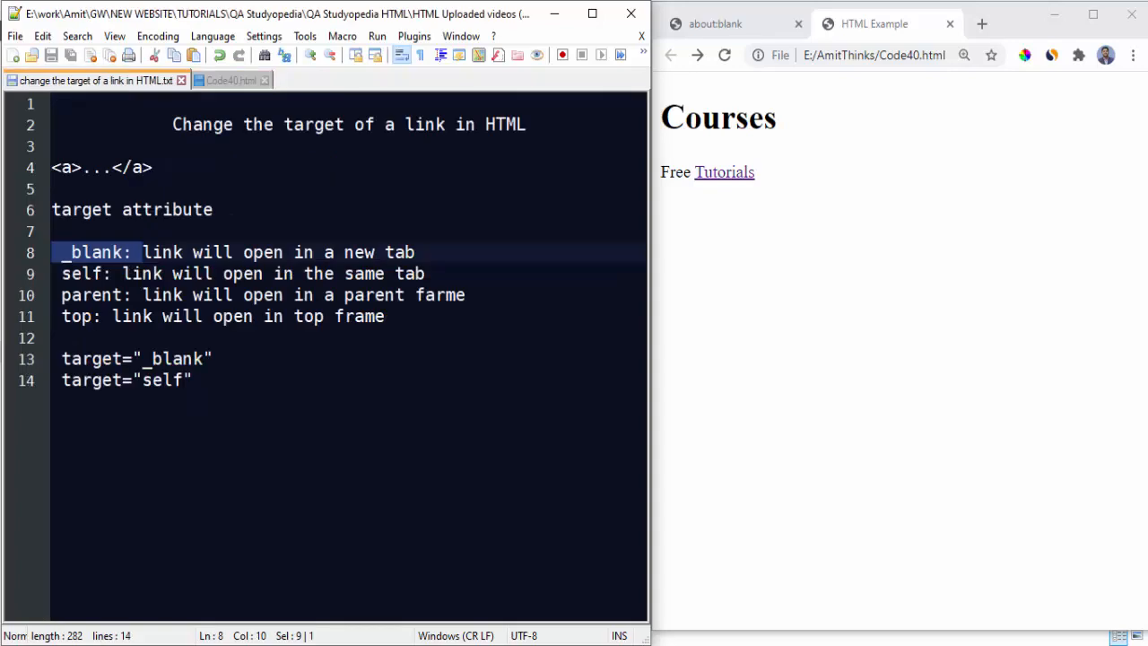
pyautogui.doubleClick(440, 295)
pyautogui.write('r')
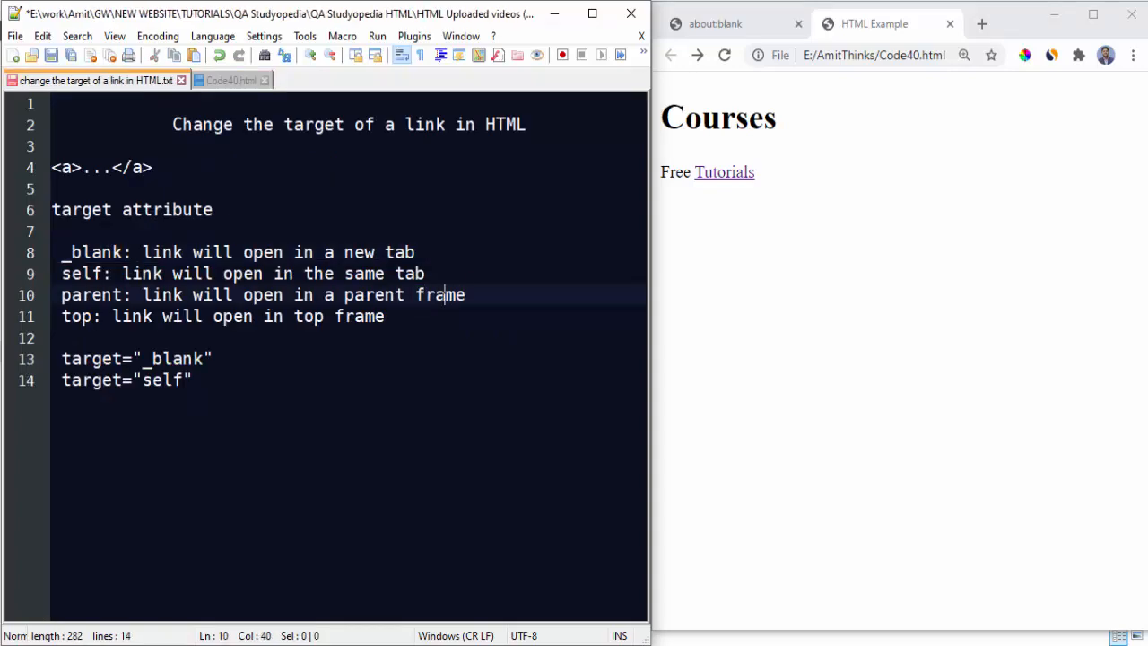
pyautogui.click(230, 79)
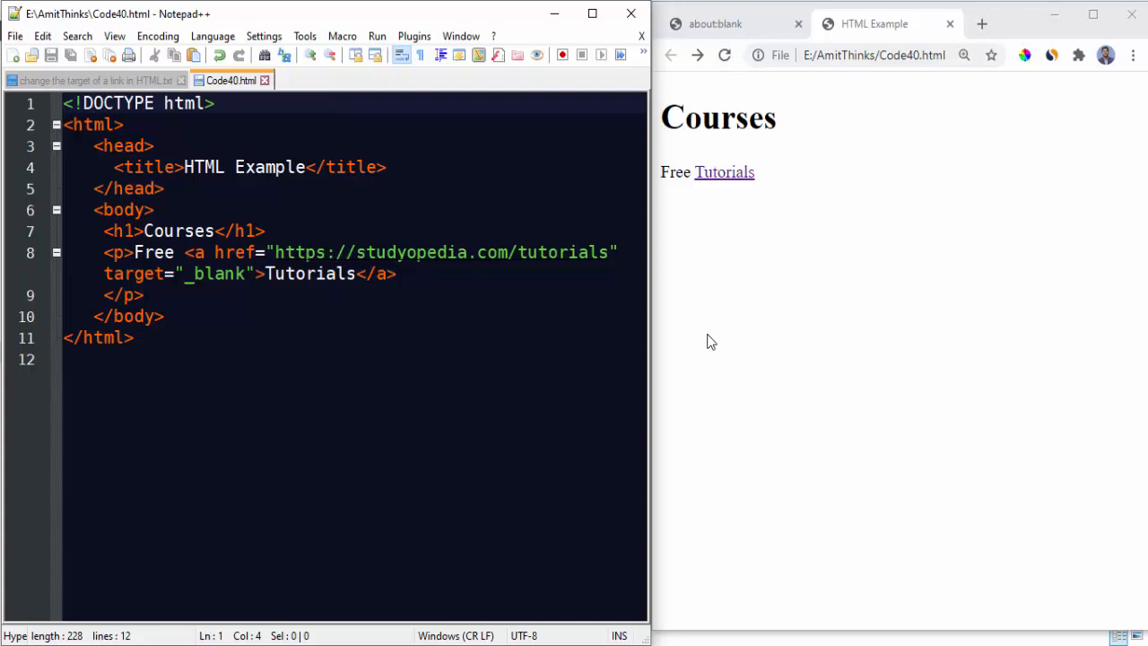
pyautogui.click(90, 79)
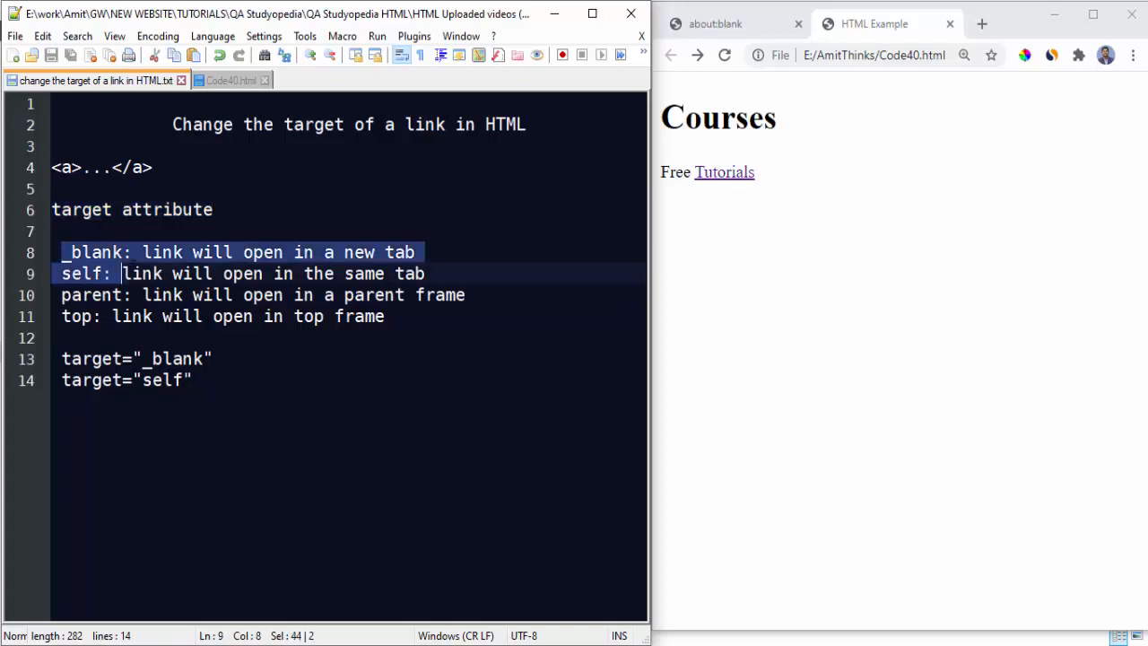
pyautogui.click(118, 251)
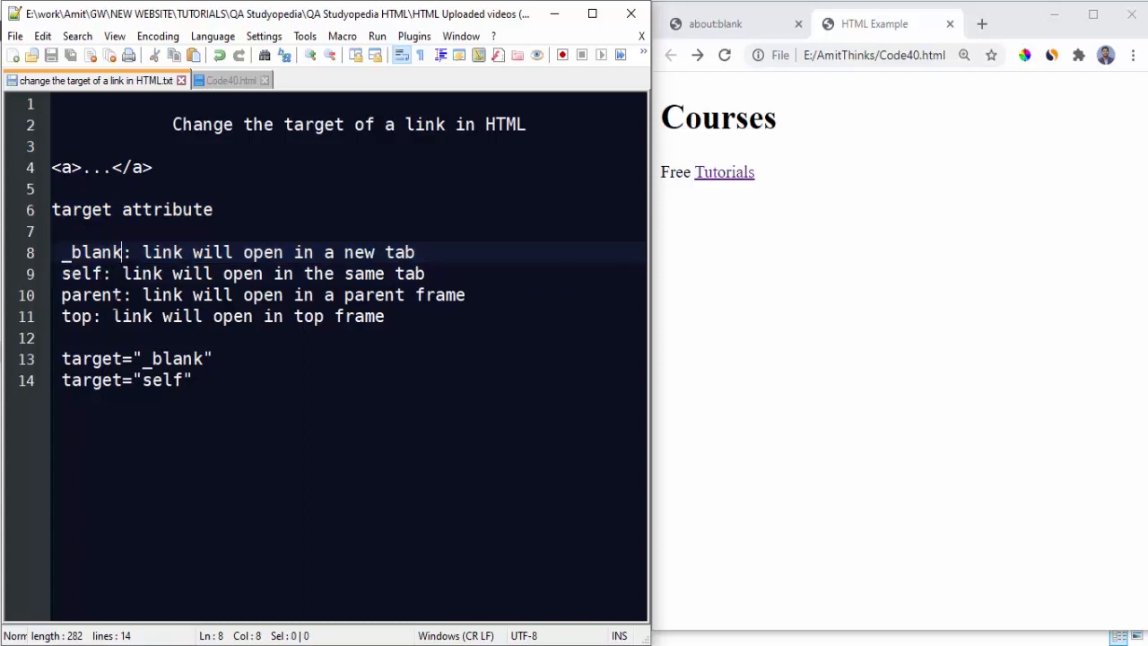